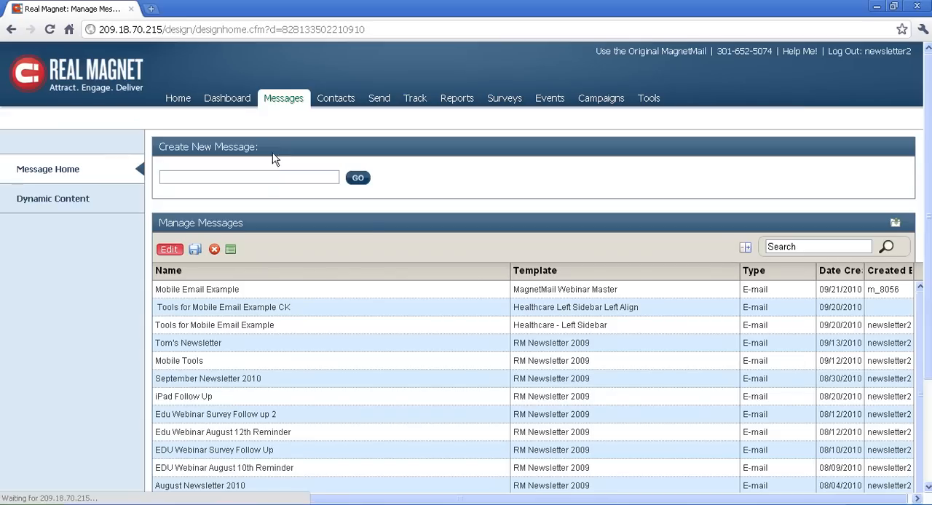
mouse_move(364, 297)
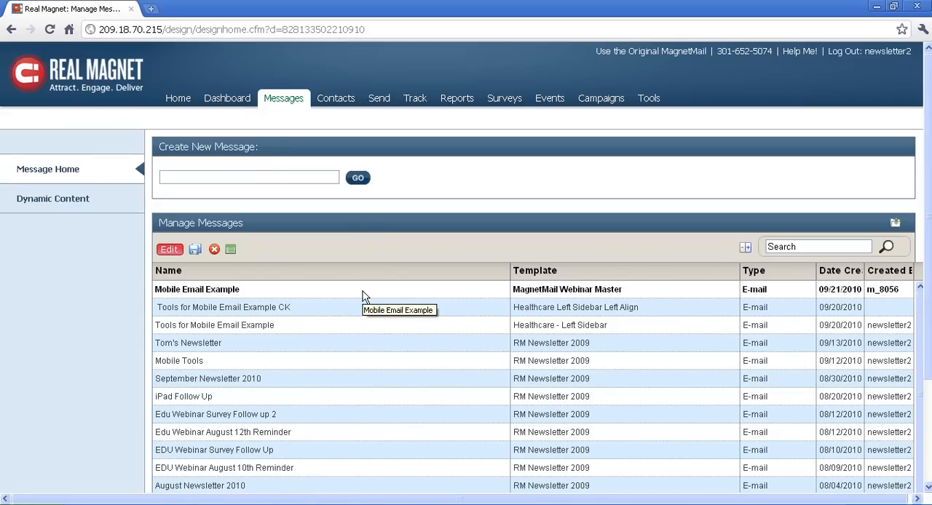
Open the Mobile Email Example message from Manage Messages in the Edit HTML editor.
double_click(196, 290)
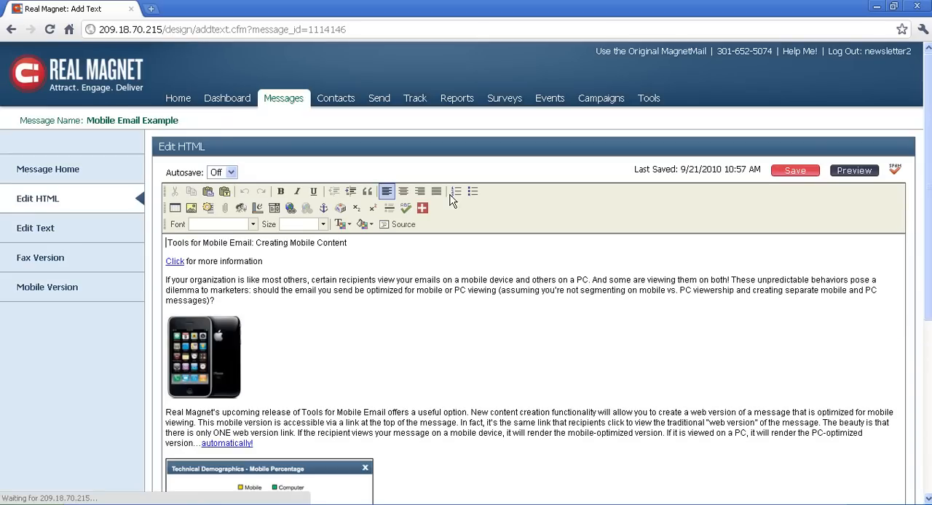
left_click(455, 192)
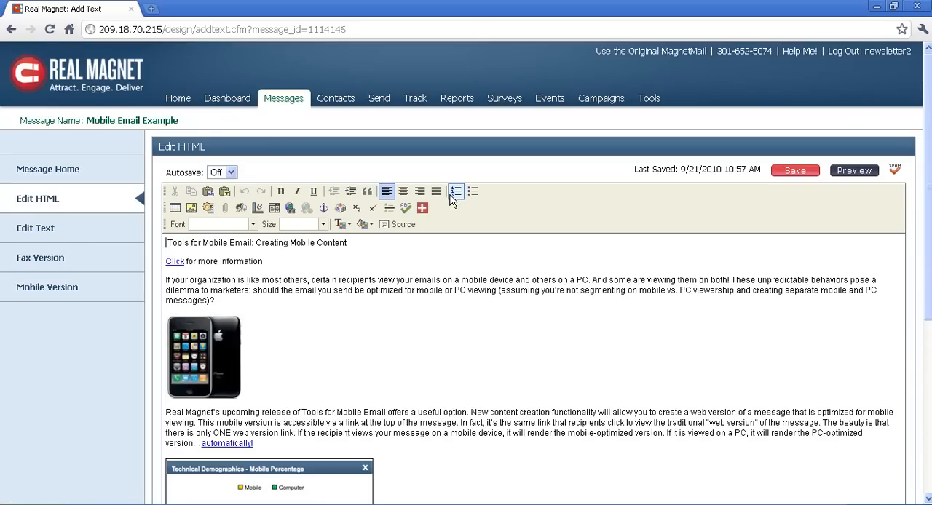
mouse_move(457, 192)
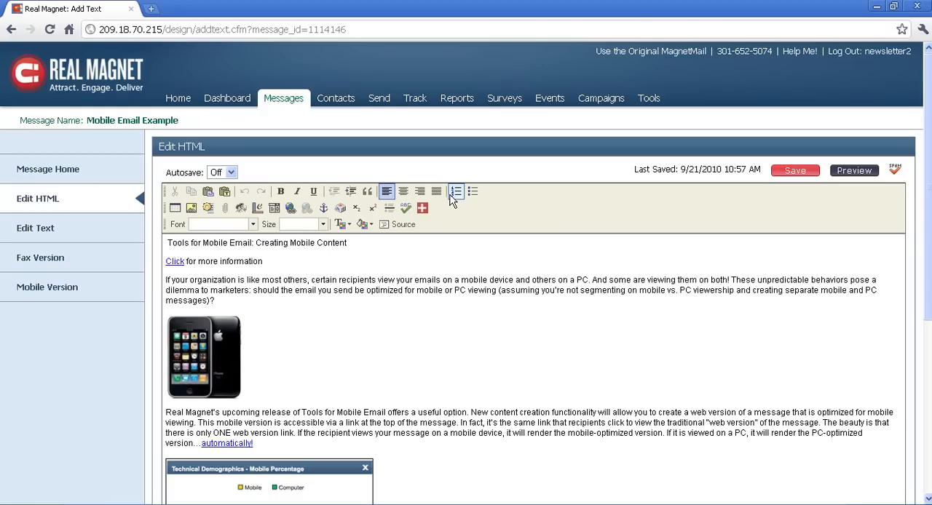
mouse_move(458, 193)
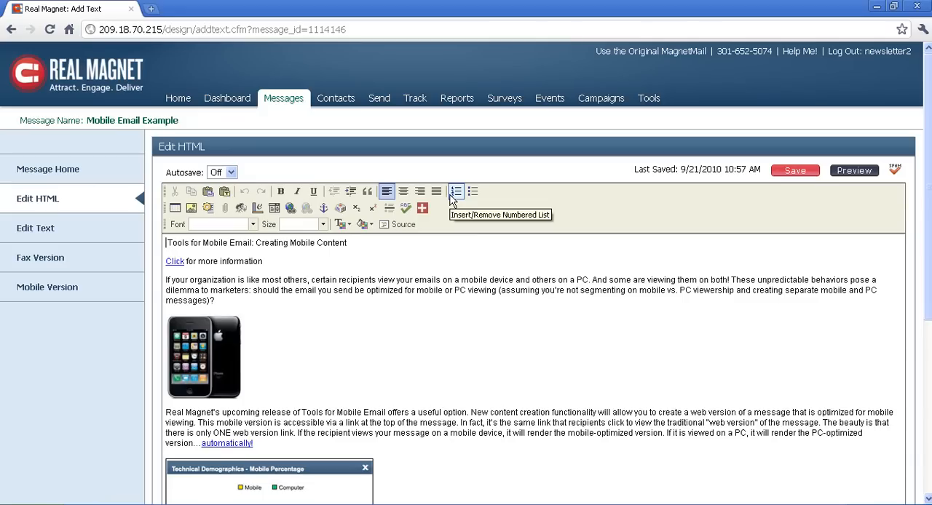
mouse_move(466, 166)
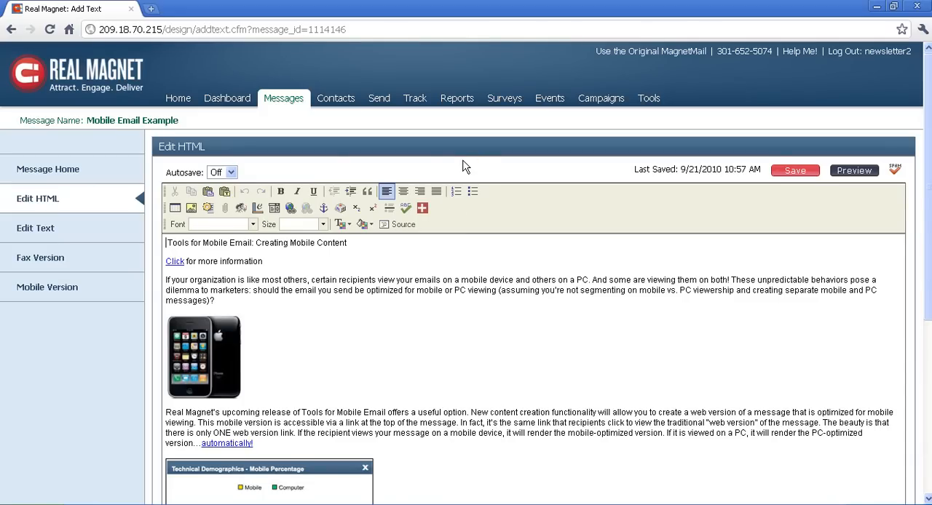
mouse_move(852, 184)
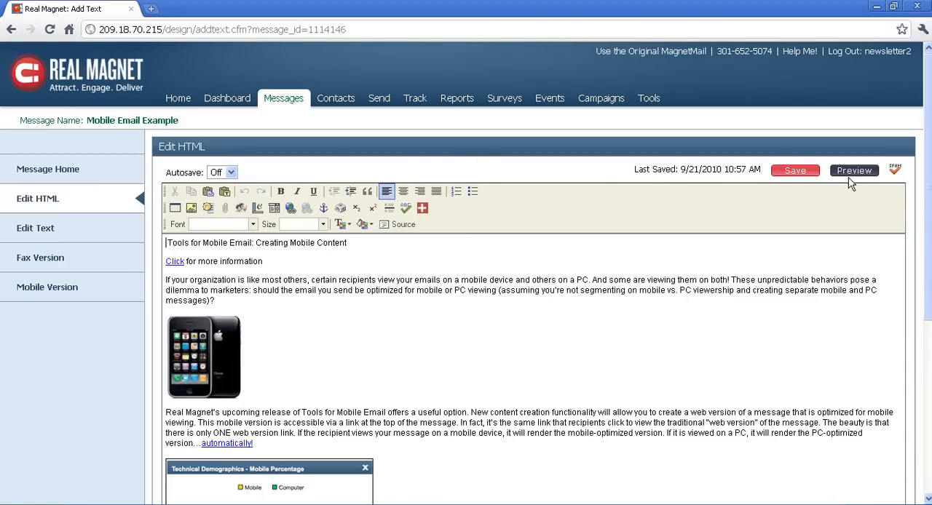
left_click(854, 169)
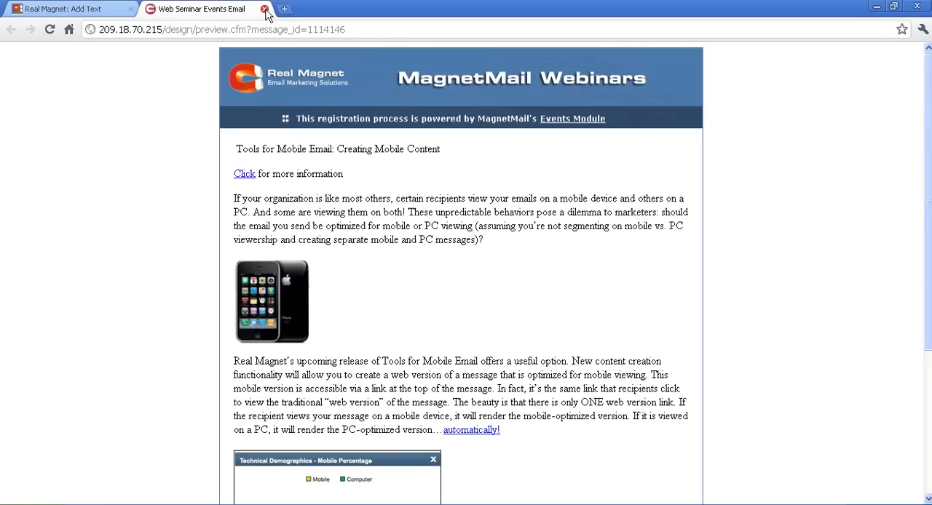
left_click(265, 9)
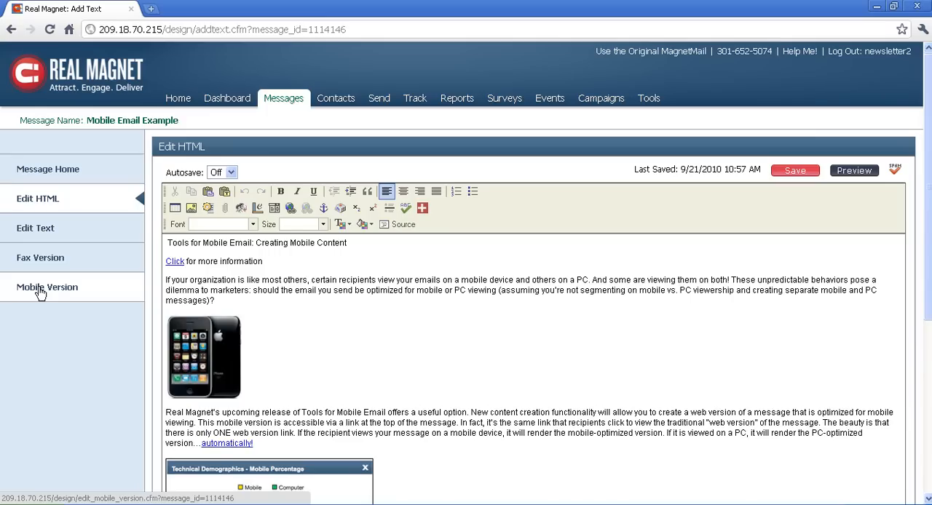
Generate the text-only mobile version from the HTML content and save it.
left_click(47, 287)
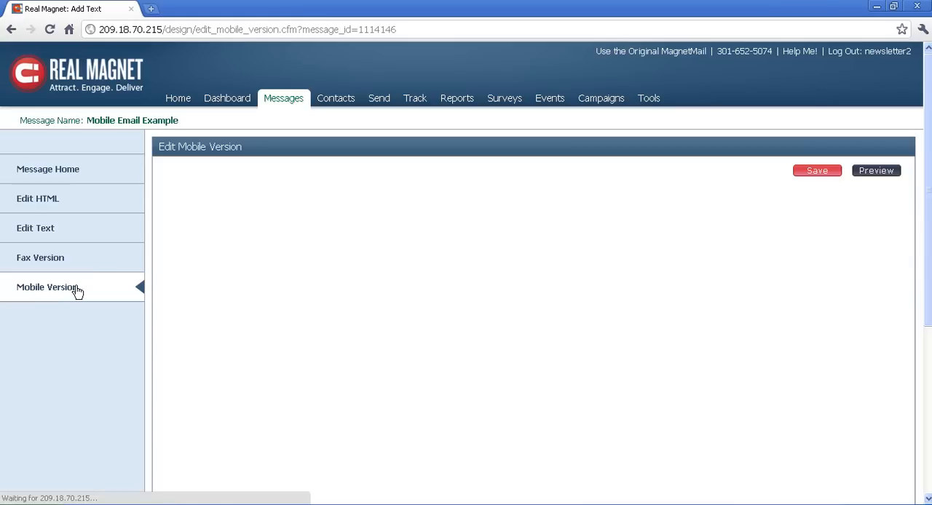
left_click(47, 286)
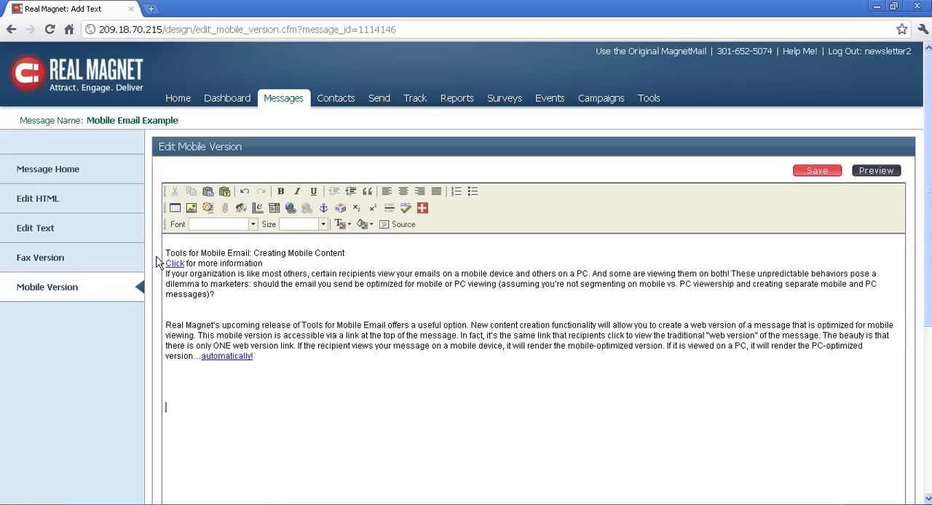
mouse_move(785, 209)
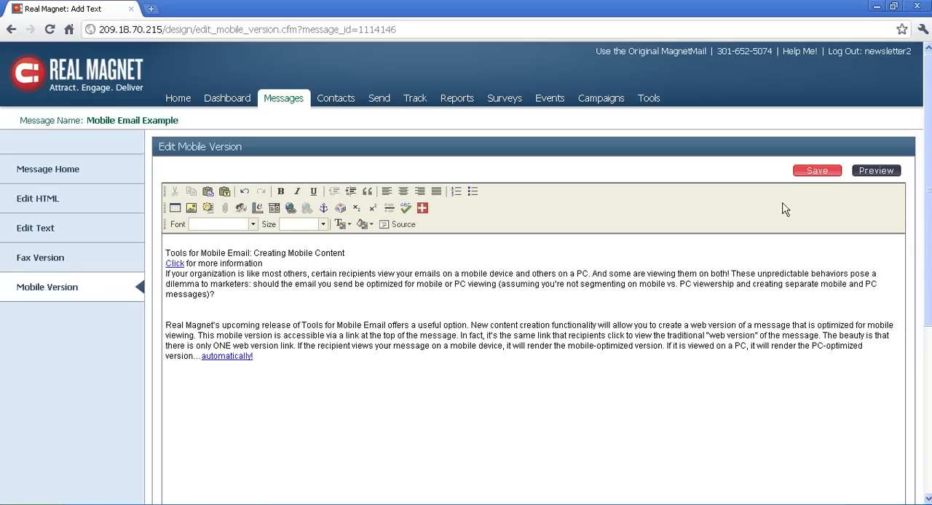
left_click(815, 169)
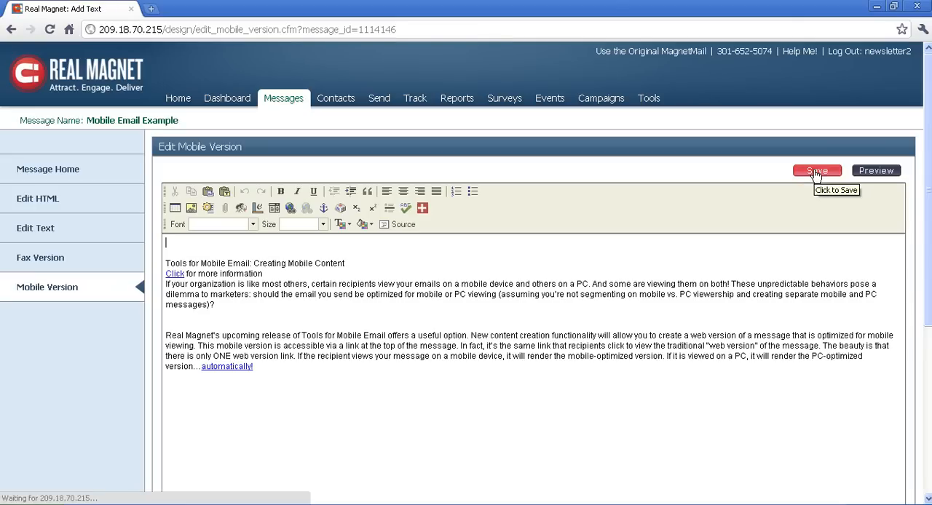
Preview the mobile version in the phone mockup, review it, and close the preview tab.
left_click(875, 168)
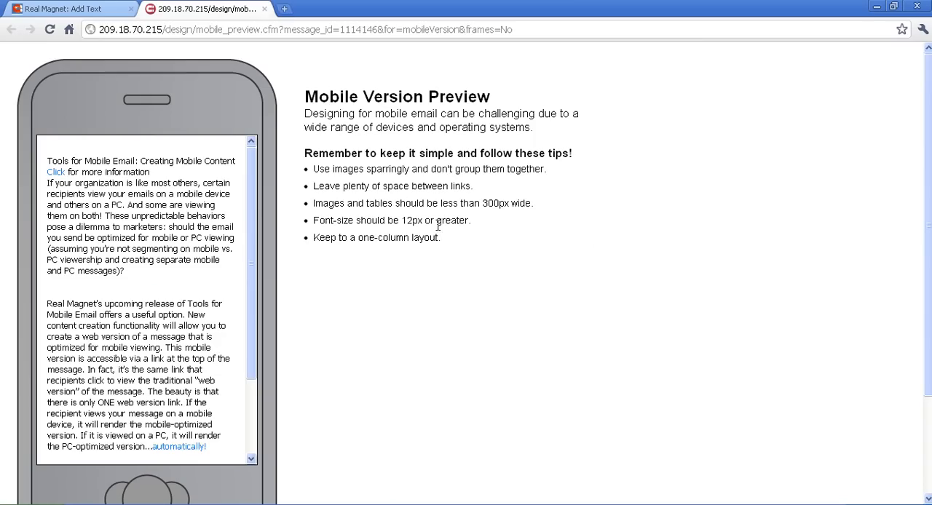
scroll("down", 3)
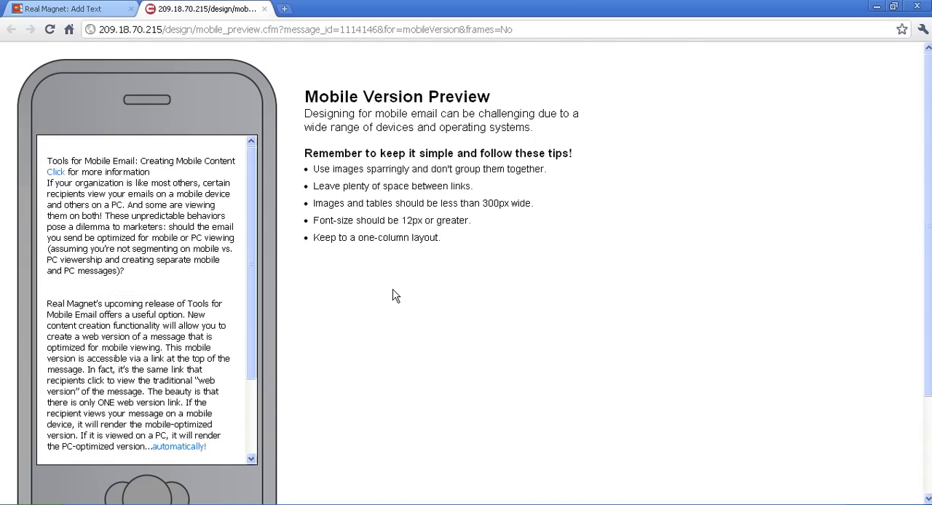
mouse_move(260, 124)
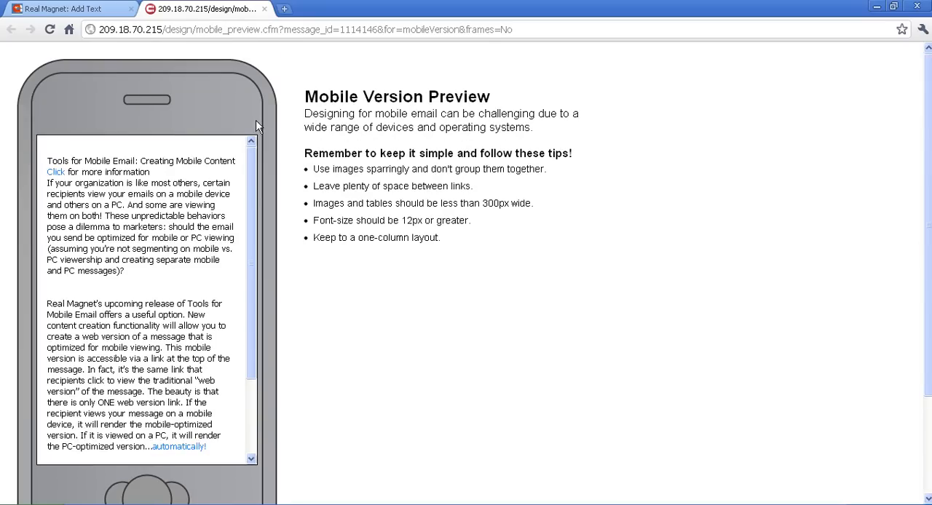
mouse_move(159, 300)
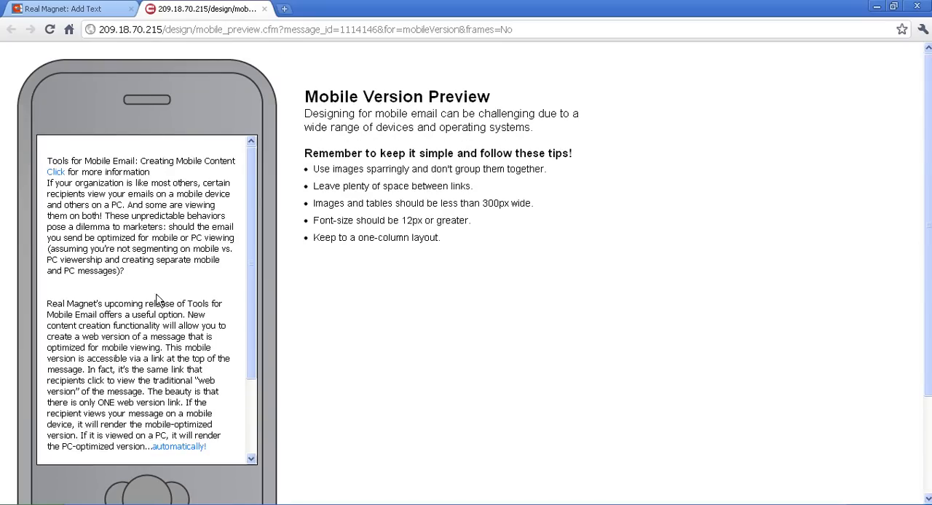
mouse_move(183, 201)
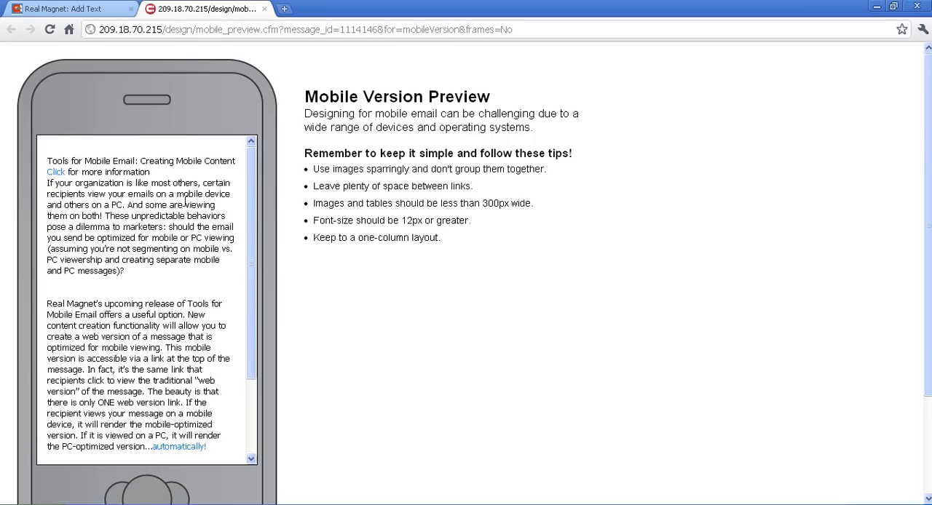
left_click_drag(304, 96, 446, 97)
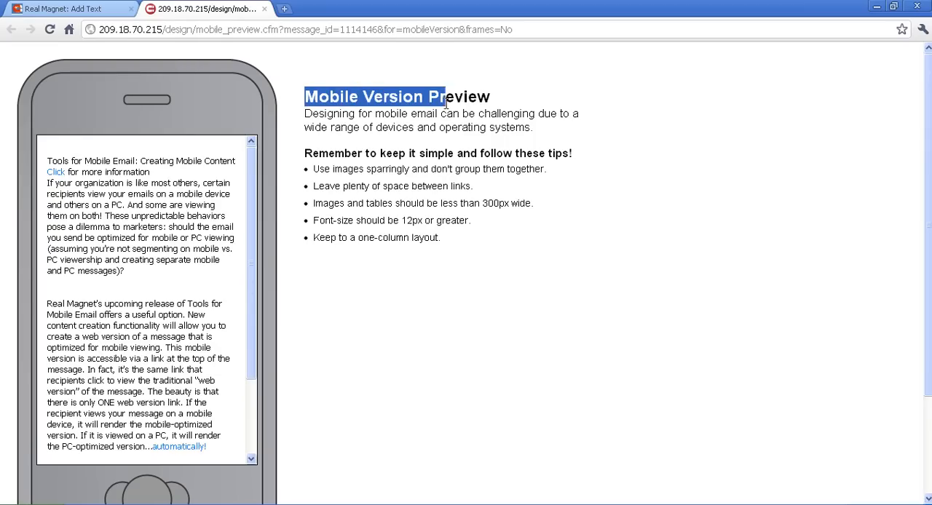
left_click(287, 76)
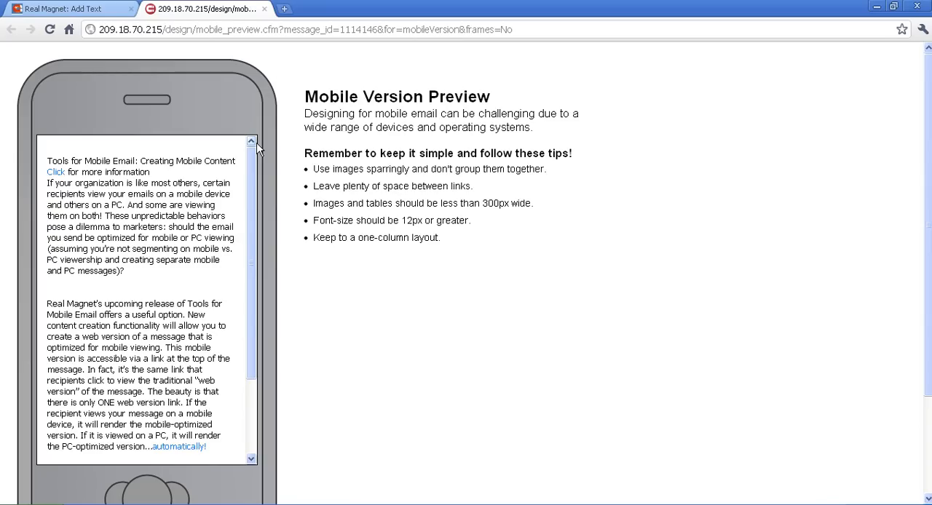
mouse_move(304, 122)
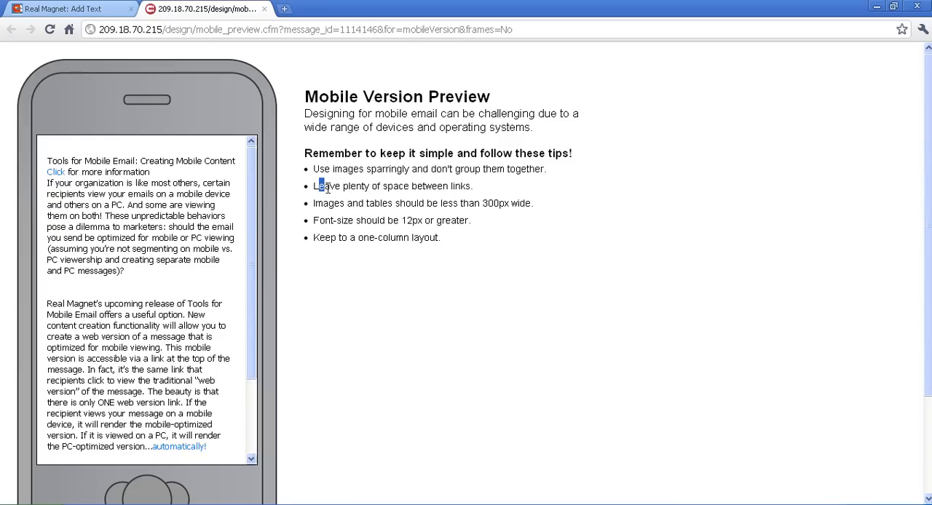
mouse_move(265, 9)
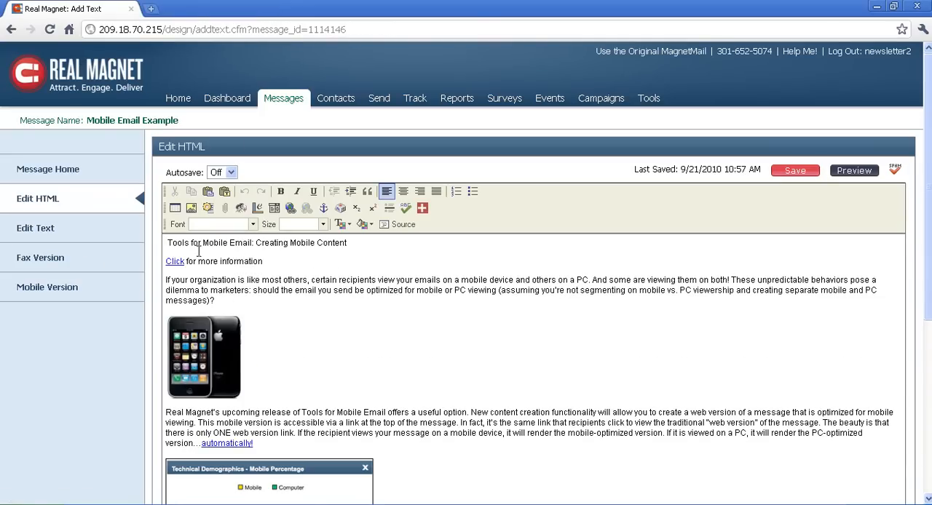
Reopen the Mobile Version editor and show its phone-mockup preview again.
left_click(854, 170)
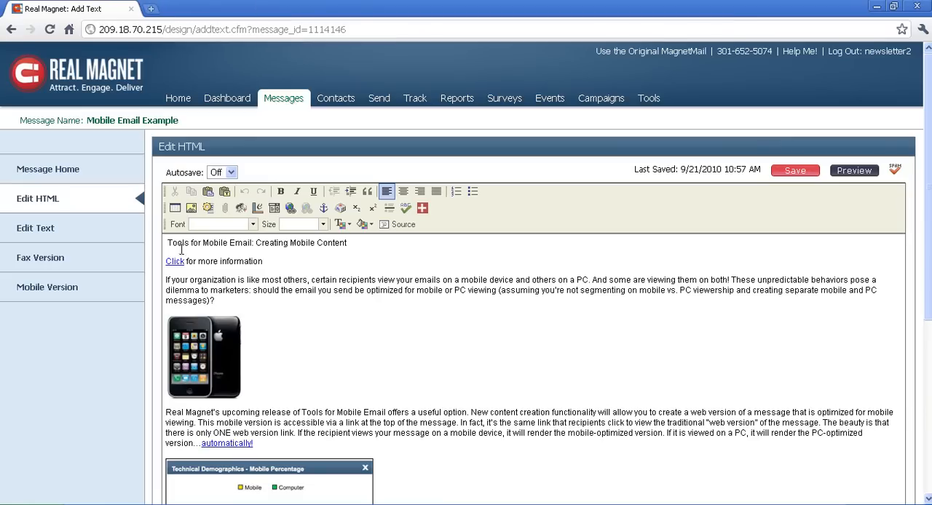
left_click(46, 286)
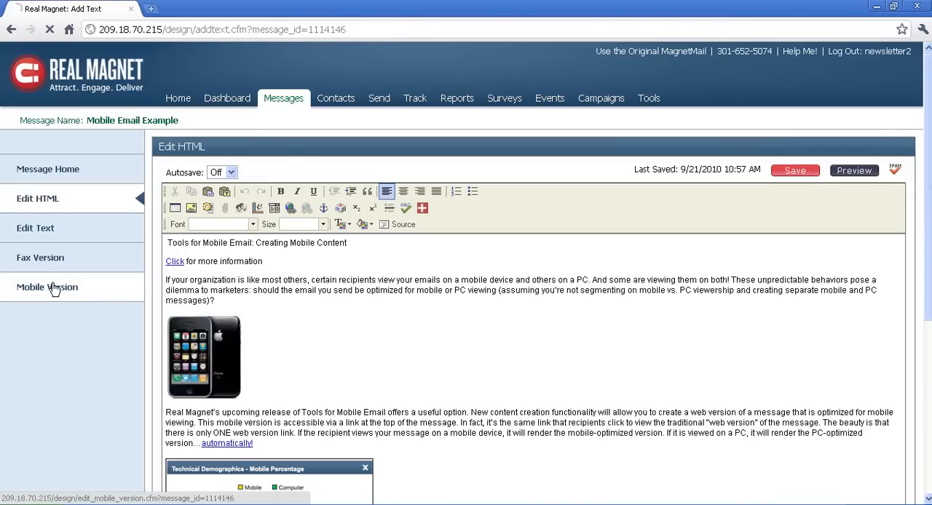
left_click(47, 286)
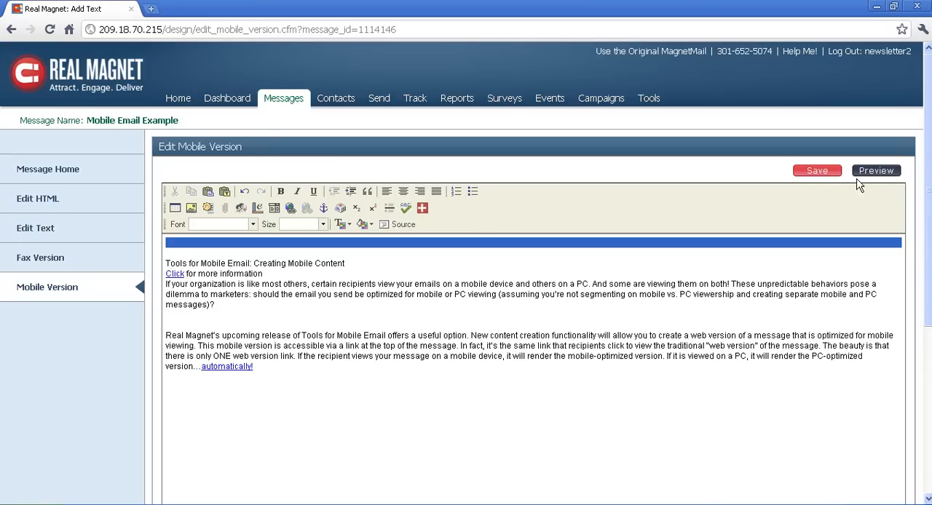
left_click(877, 171)
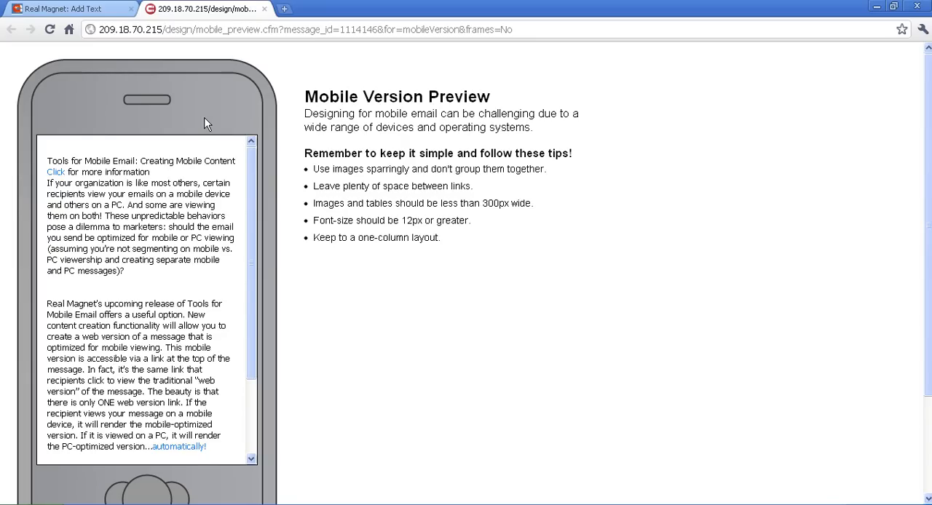
scroll("down", 3)
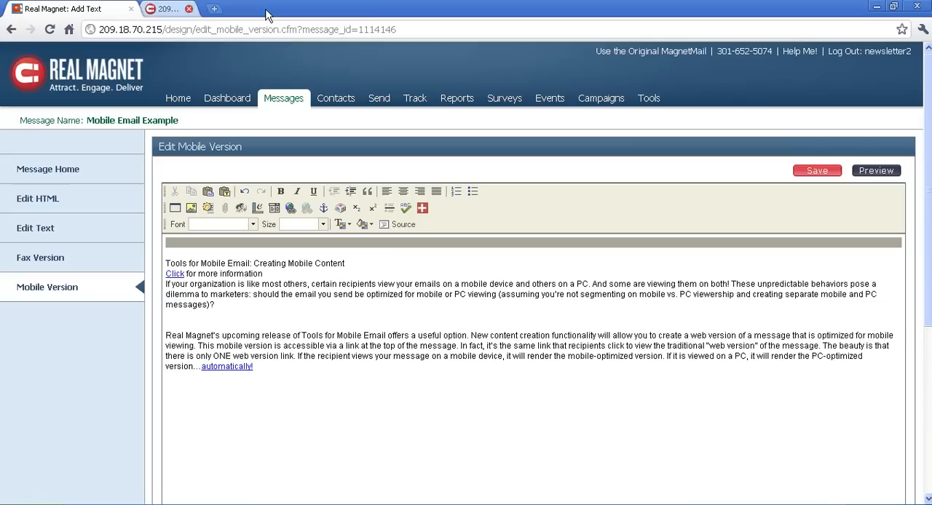
Switch to the Tools area listing the account-wide message tools.
left_click(190, 9)
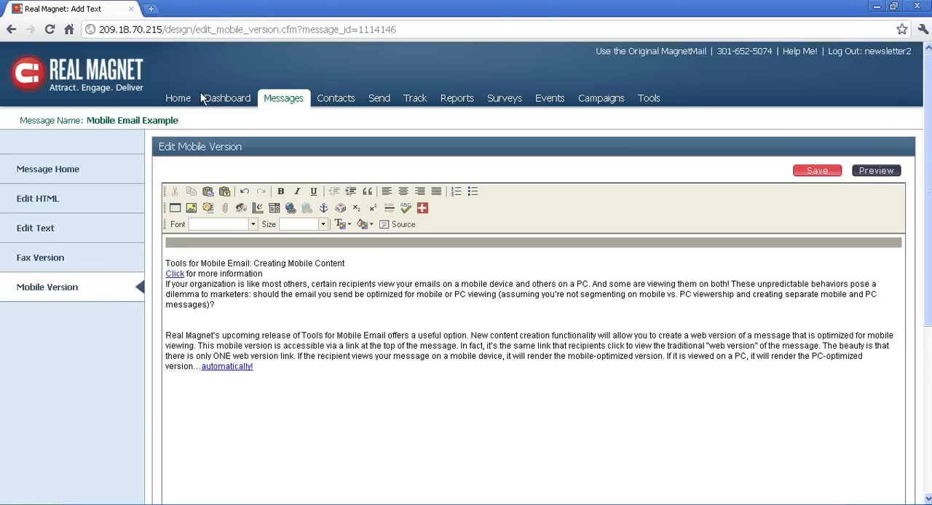
mouse_move(232, 297)
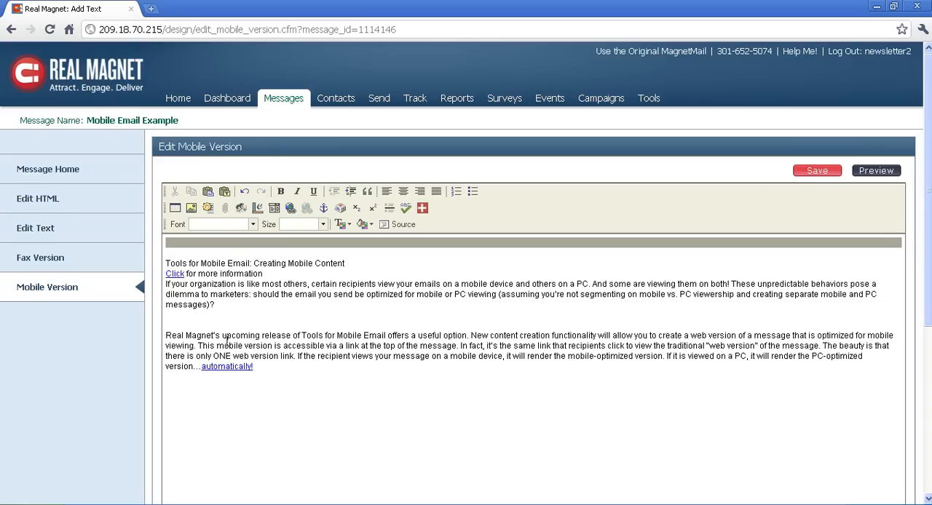
left_click(648, 98)
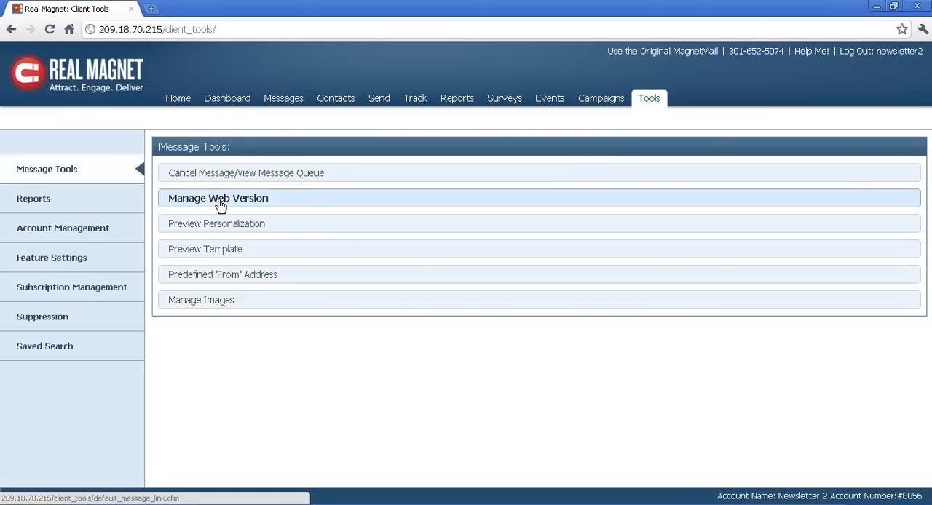
Open Manage Web Version showing the enabled link text 'Click here for web or mobile version'.
left_click(219, 198)
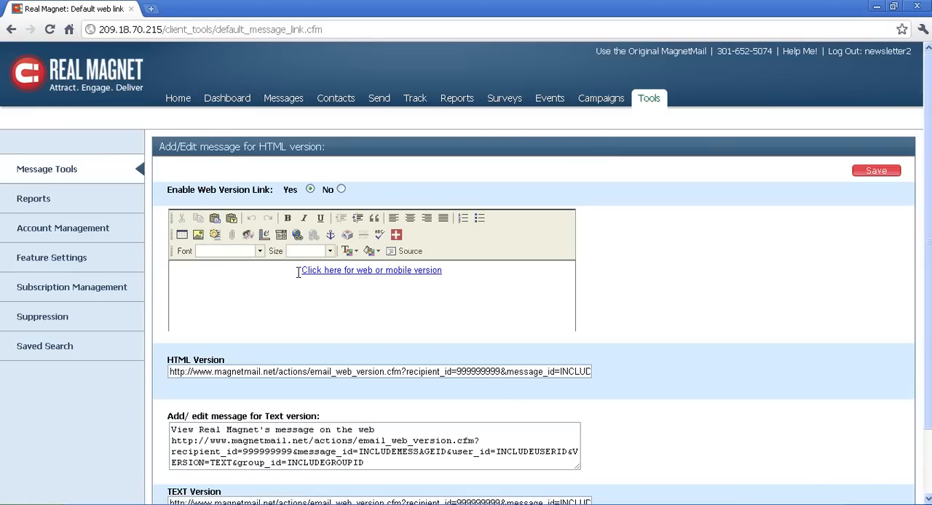
triple_click(371, 271)
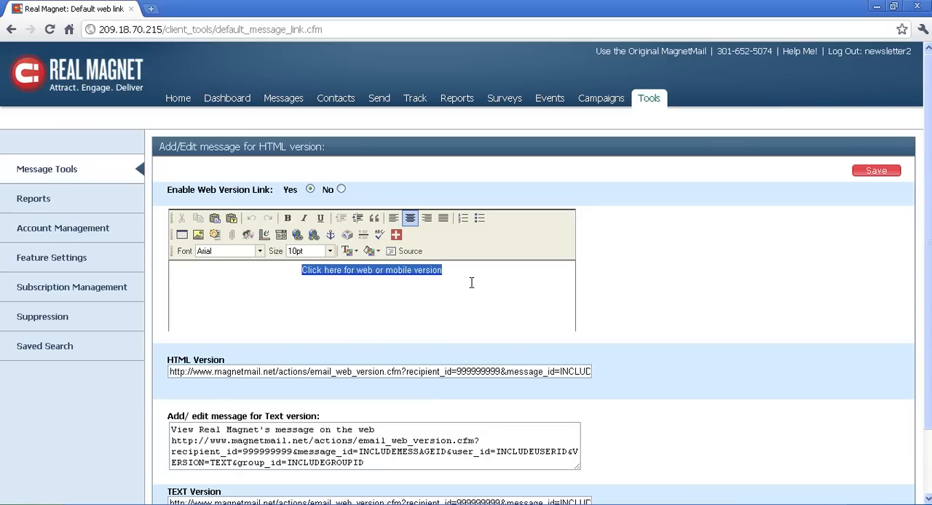
left_click(472, 283)
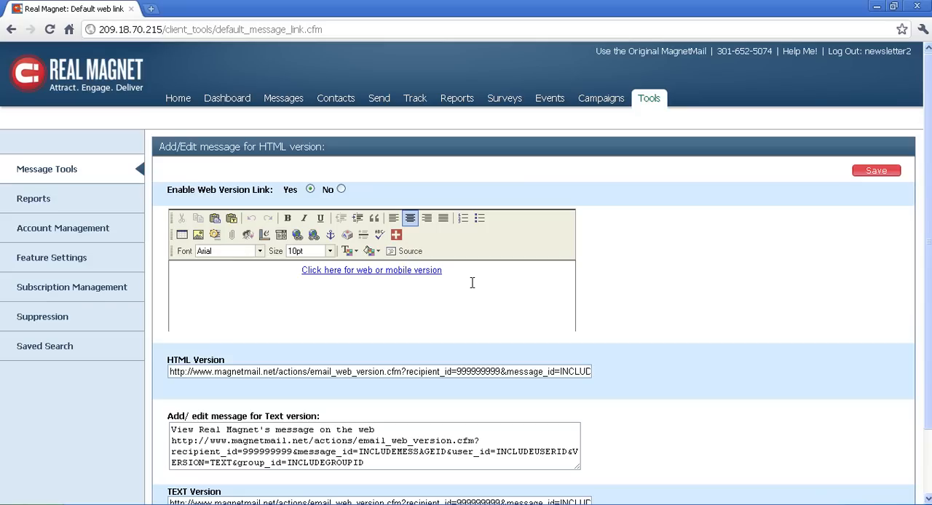
left_click(440, 271)
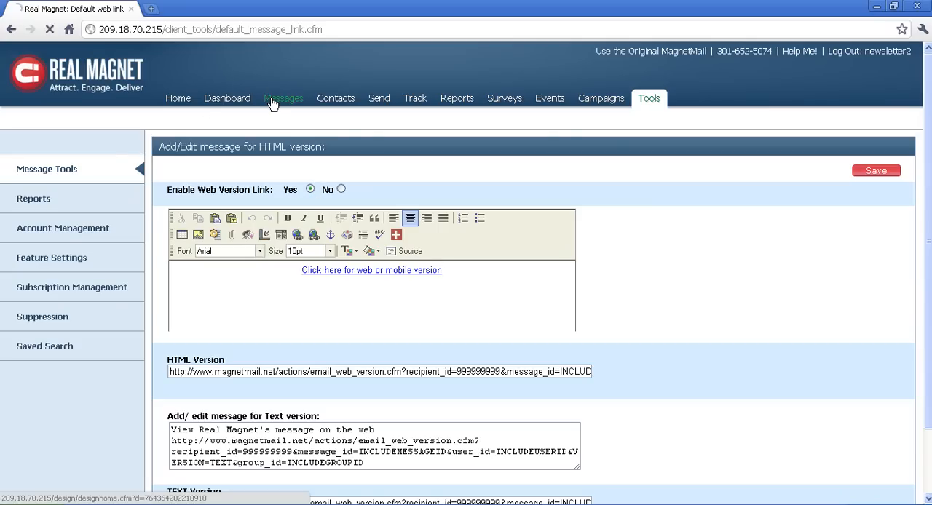
Return via Messages to the Mobile Email Example's text-only mobile version editor.
left_click(282, 98)
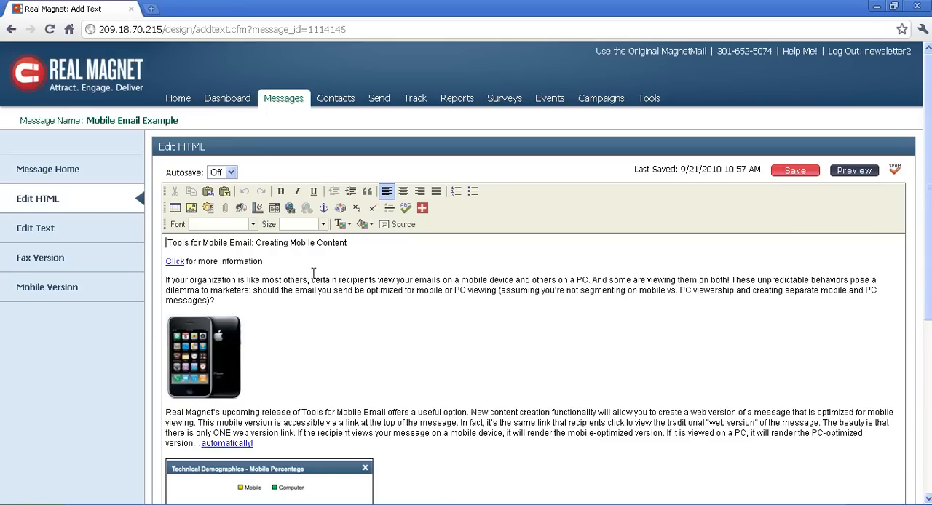
left_click(47, 287)
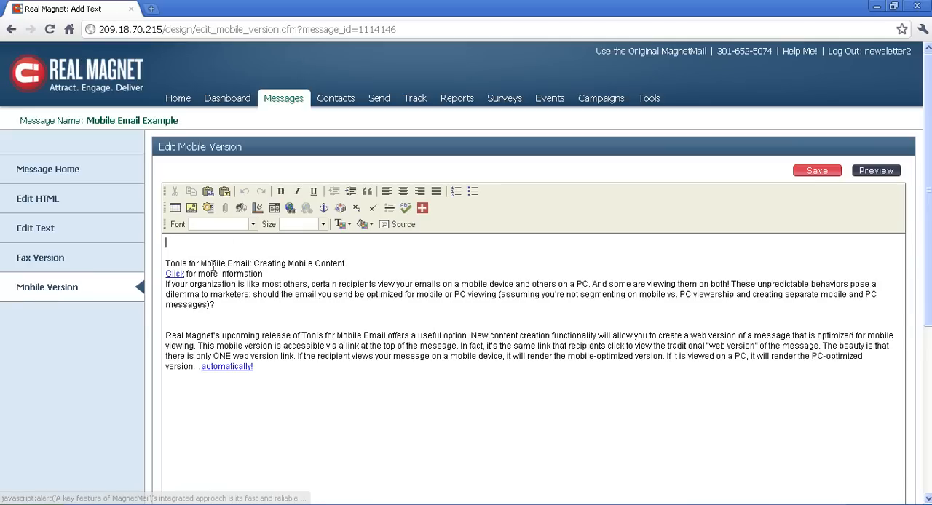
mouse_move(527, 182)
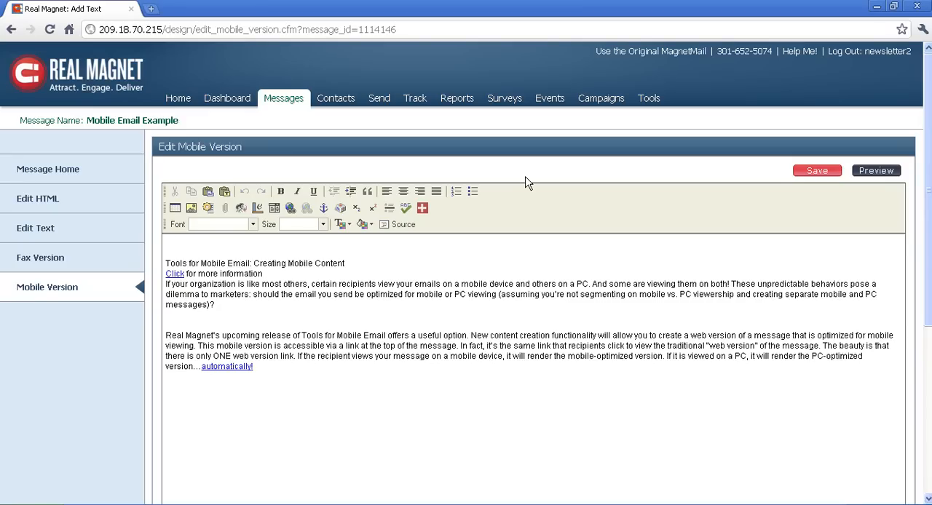
left_click(166, 242)
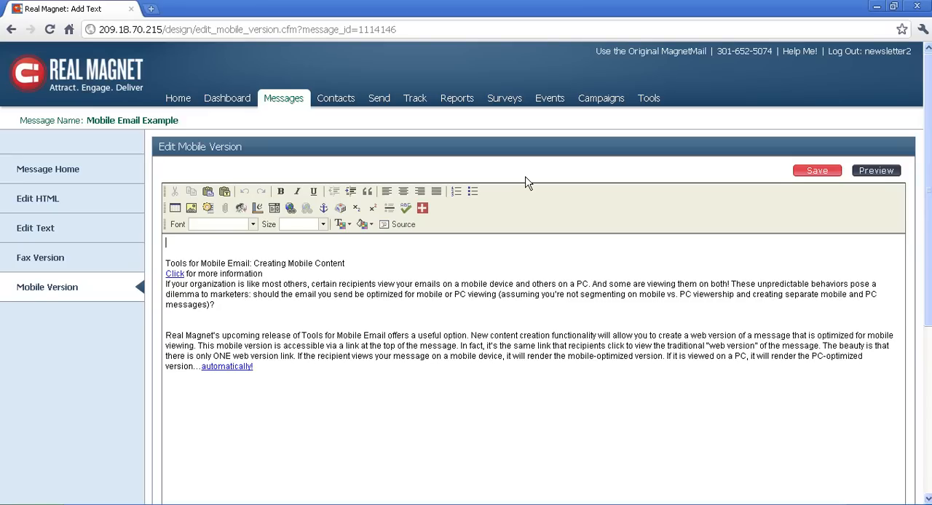